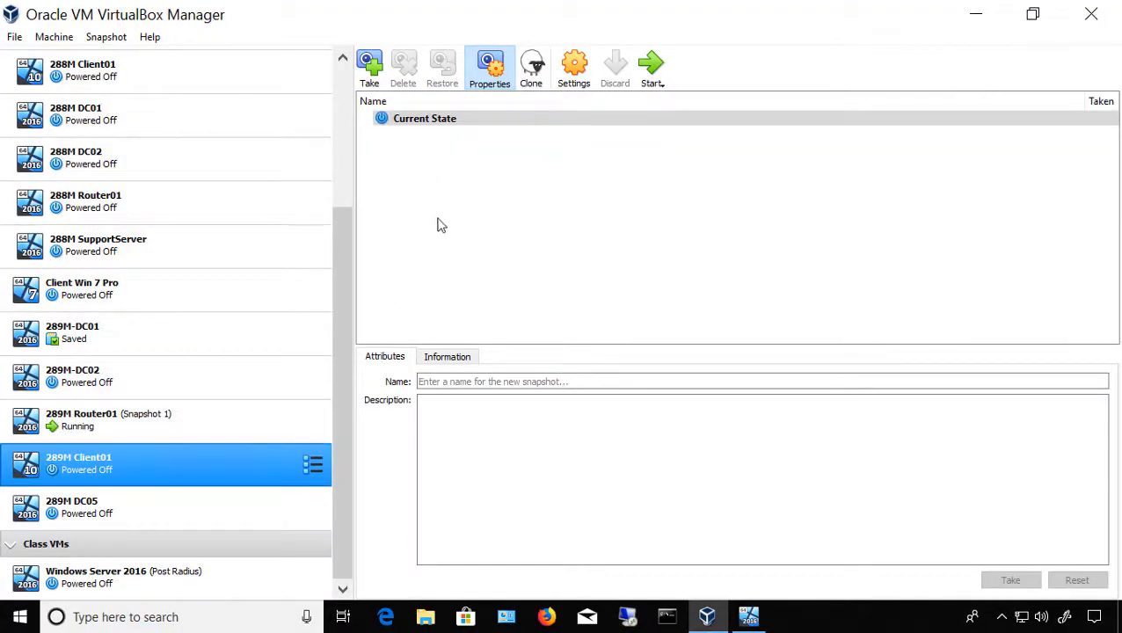
pyautogui.moveTo(431, 239)
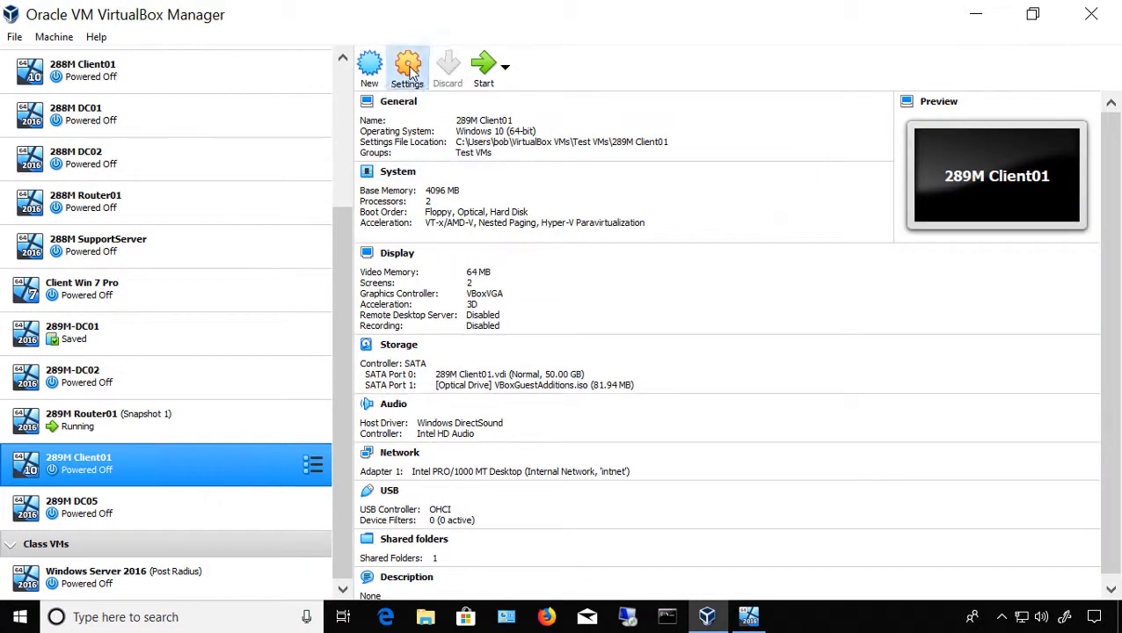
# Show the Display settings of 289M Client01 (64 MB video memory, 2 monitors)
pyautogui.click(408, 67)
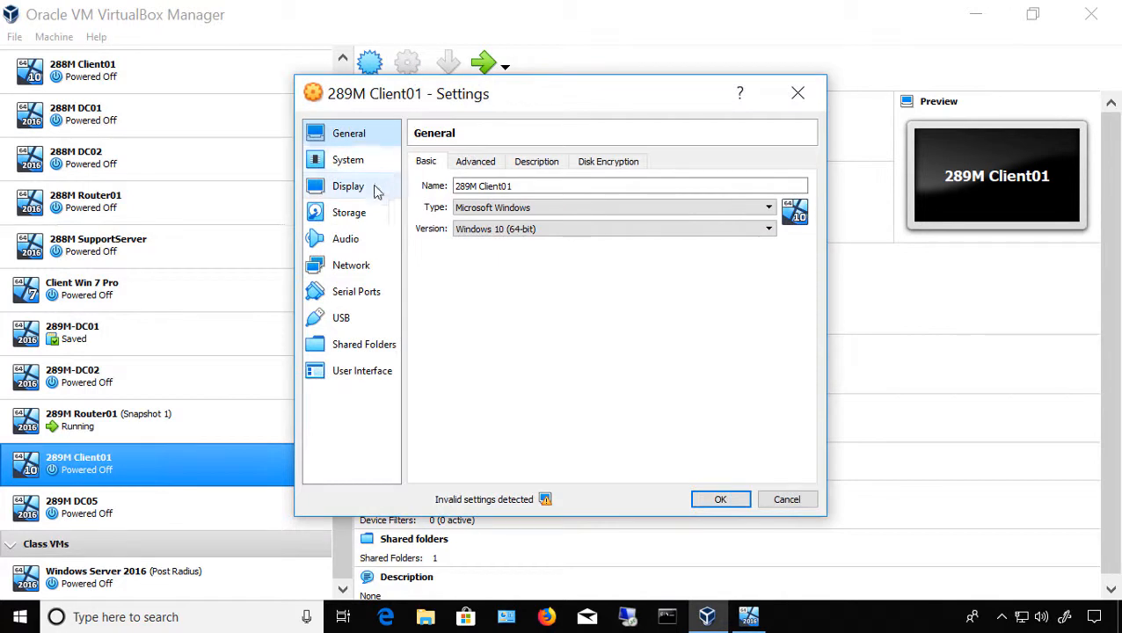
pyautogui.click(348, 186)
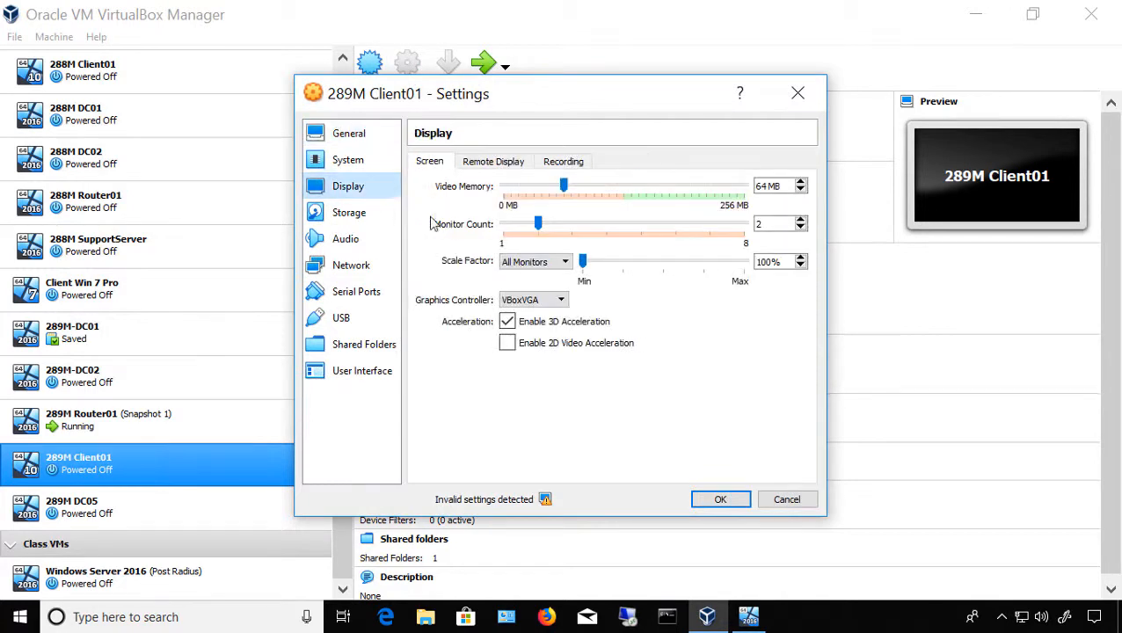
pyautogui.moveTo(460, 192)
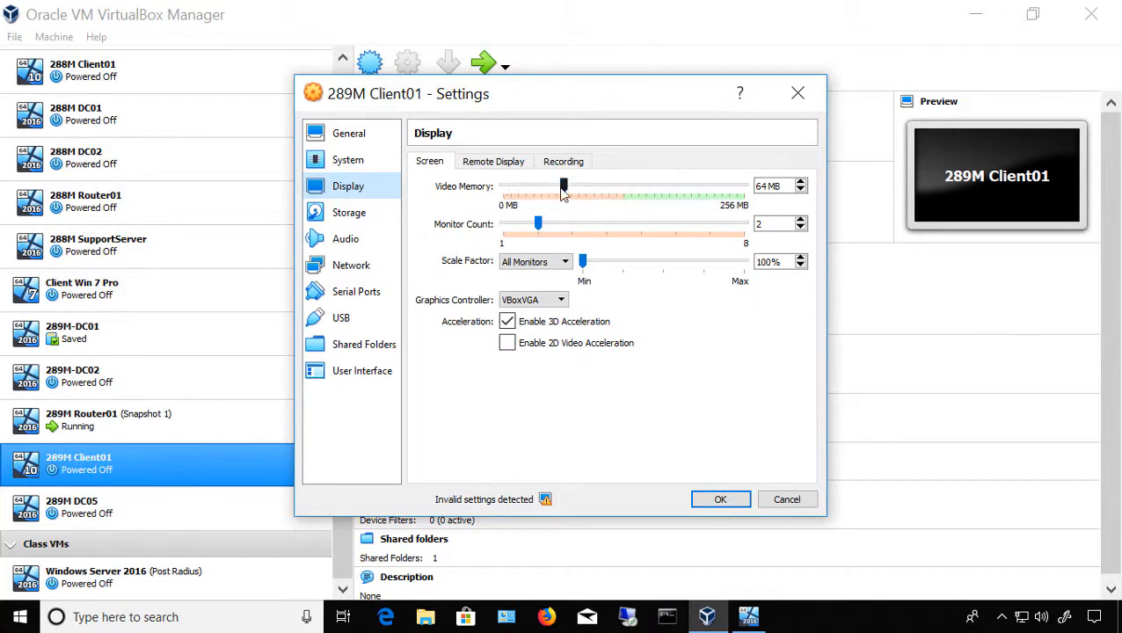
pyautogui.moveTo(563, 186)
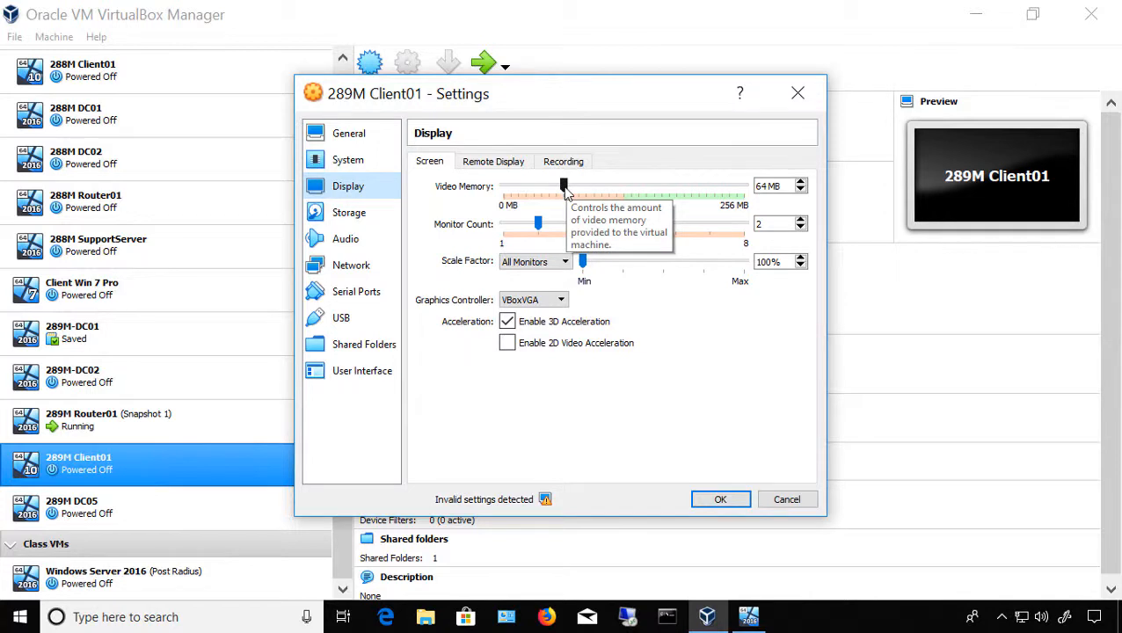
# Raise the Video Memory slider from 64 MB to 128 MB
pyautogui.moveTo(563, 187); pyautogui.dragTo(614, 187)
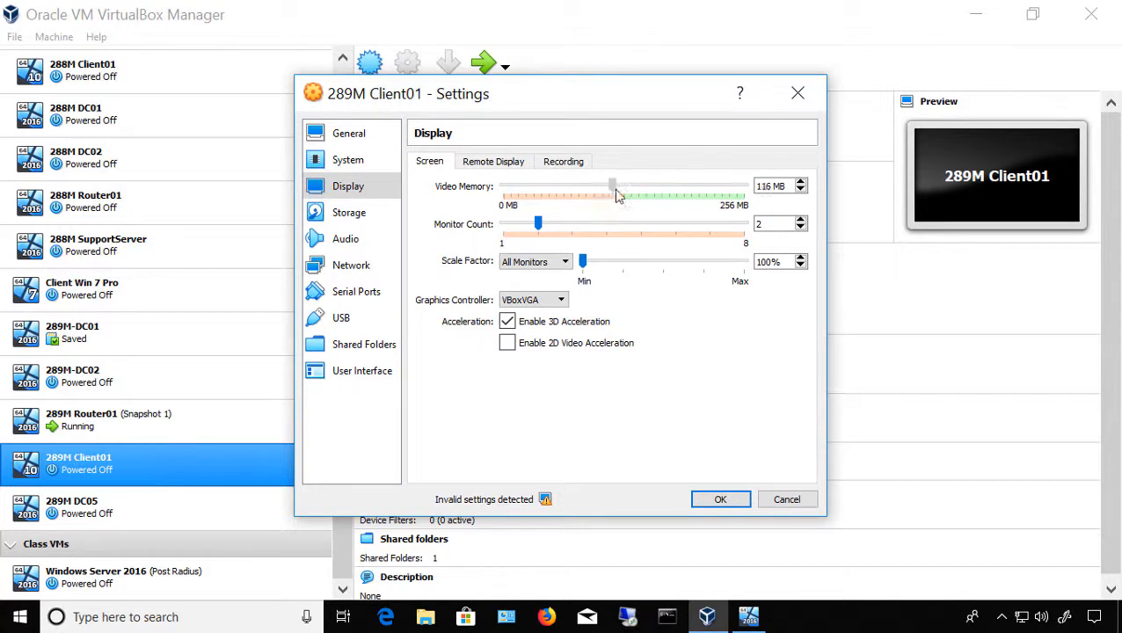
pyautogui.moveTo(614, 186); pyautogui.dragTo(624, 187)
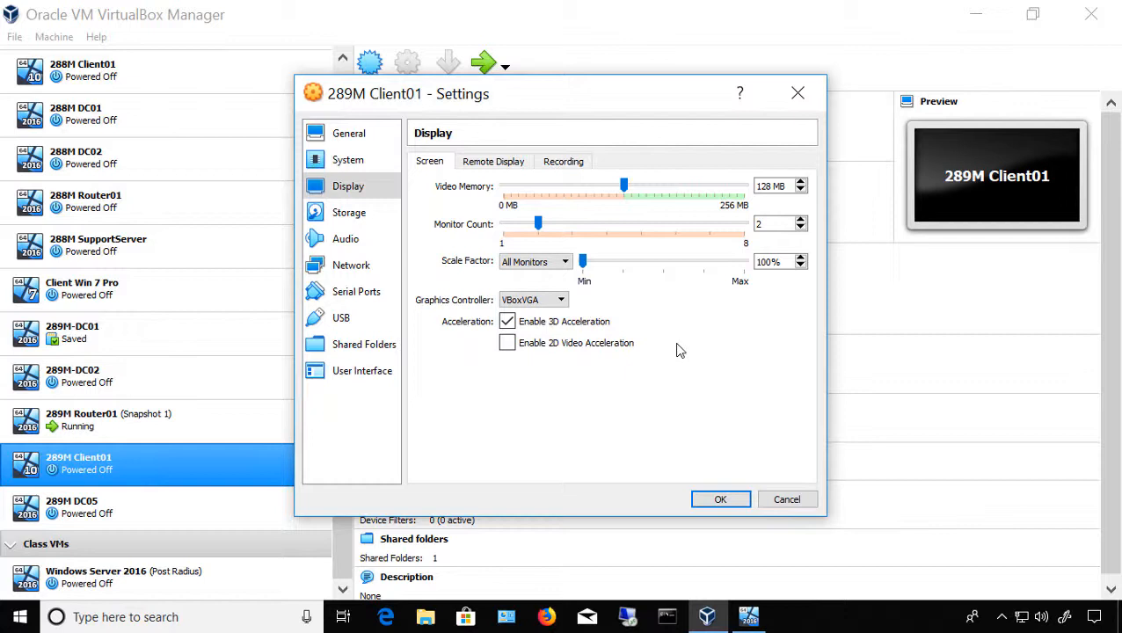
pyautogui.moveTo(679, 348)
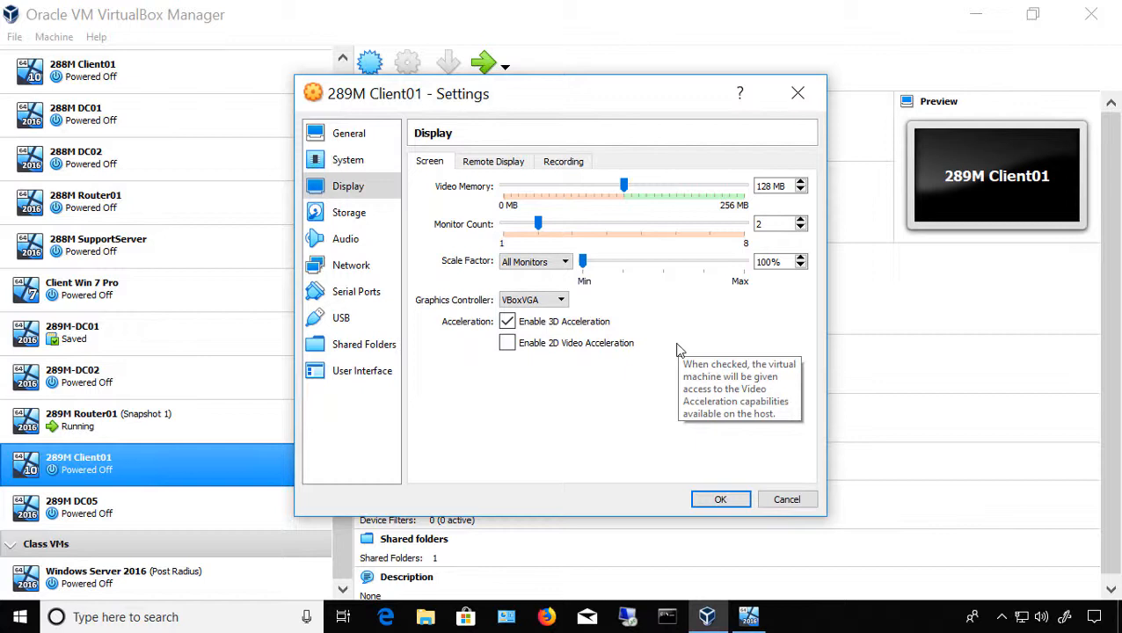
pyautogui.moveTo(605, 288)
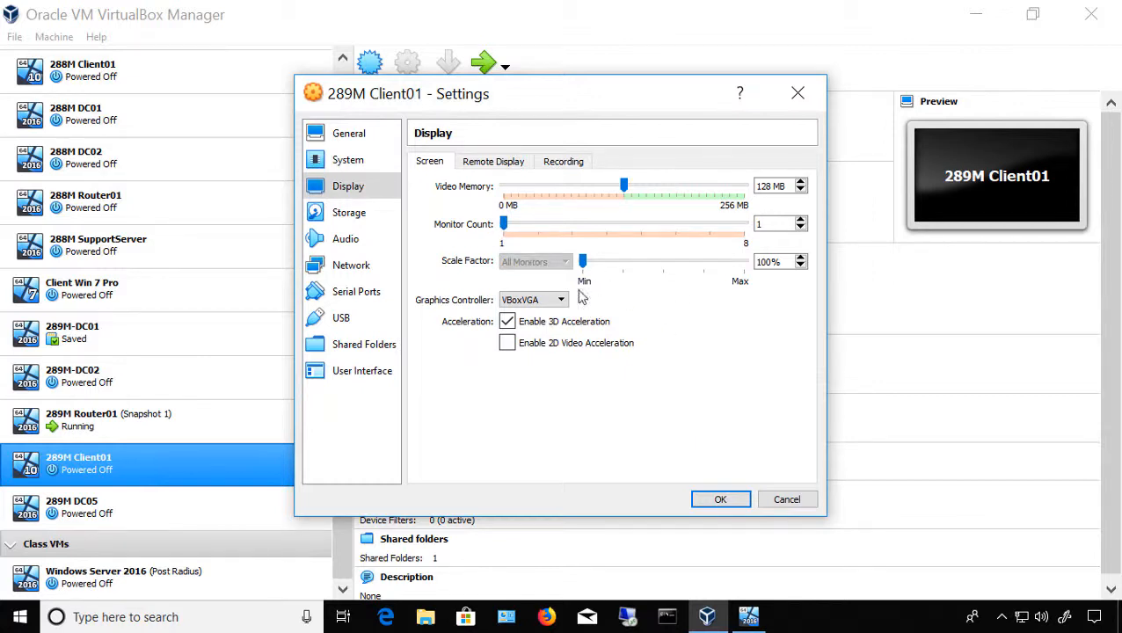
pyautogui.moveTo(703, 303)
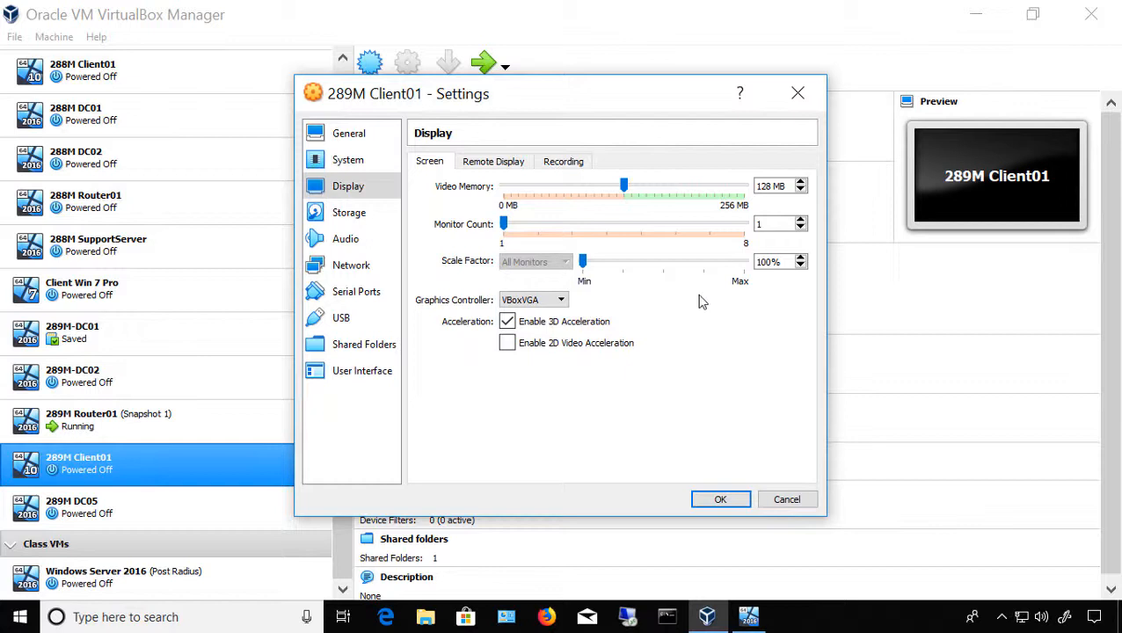
pyautogui.moveTo(514, 221)
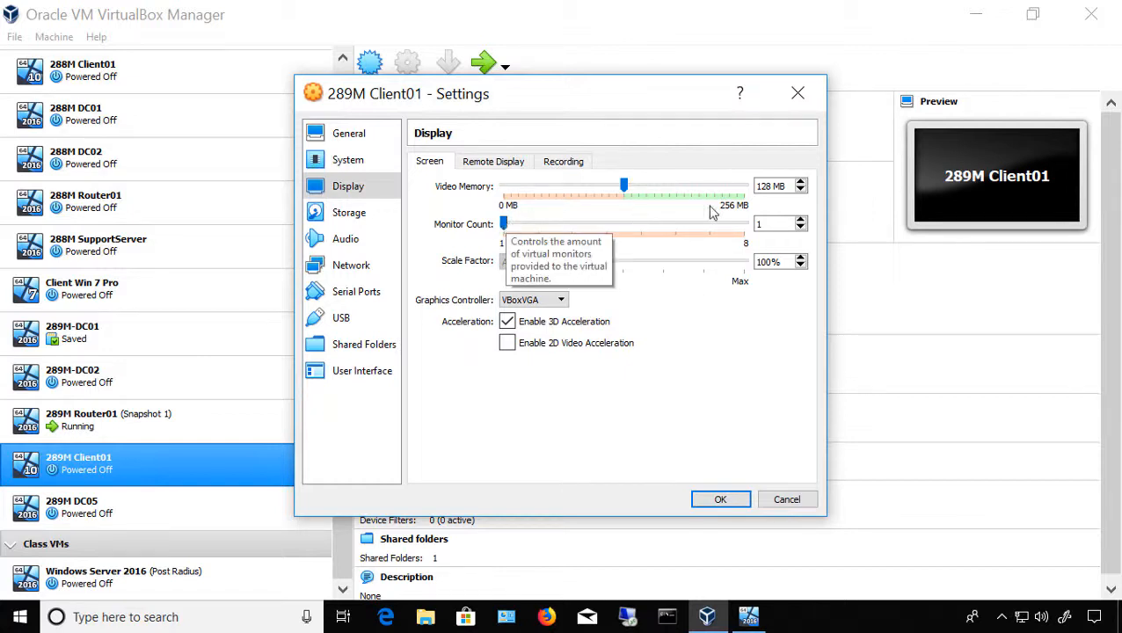
# Nudge video memory to 256 MB and back to 128 MB, then save with OK
pyautogui.moveTo(624, 187); pyautogui.dragTo(742, 186)
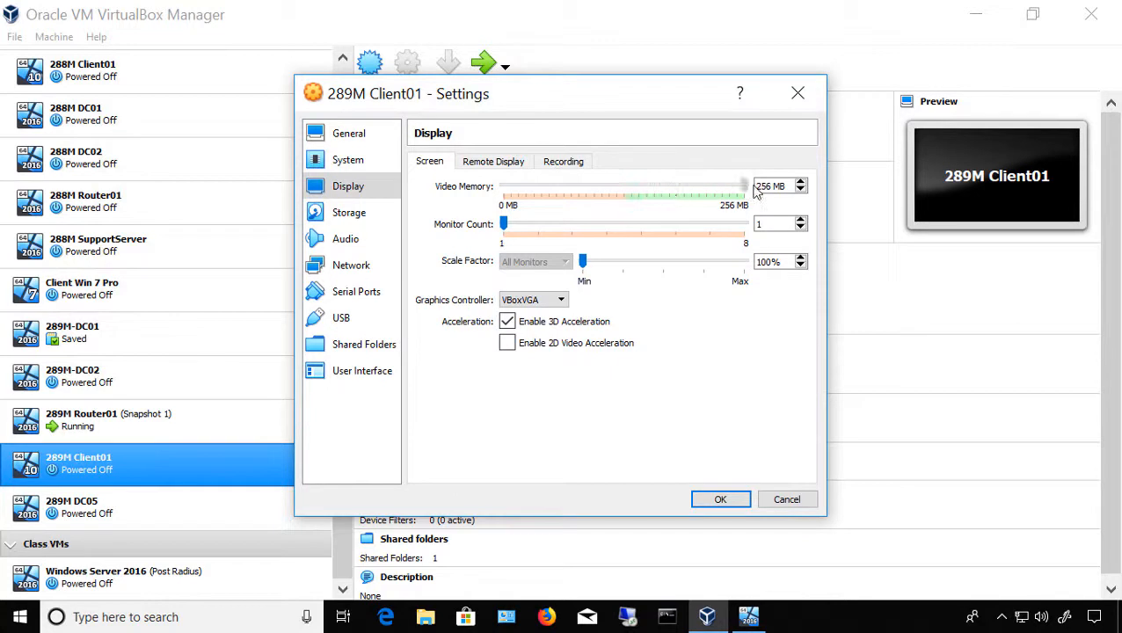
pyautogui.moveTo(742, 187); pyautogui.dragTo(624, 186)
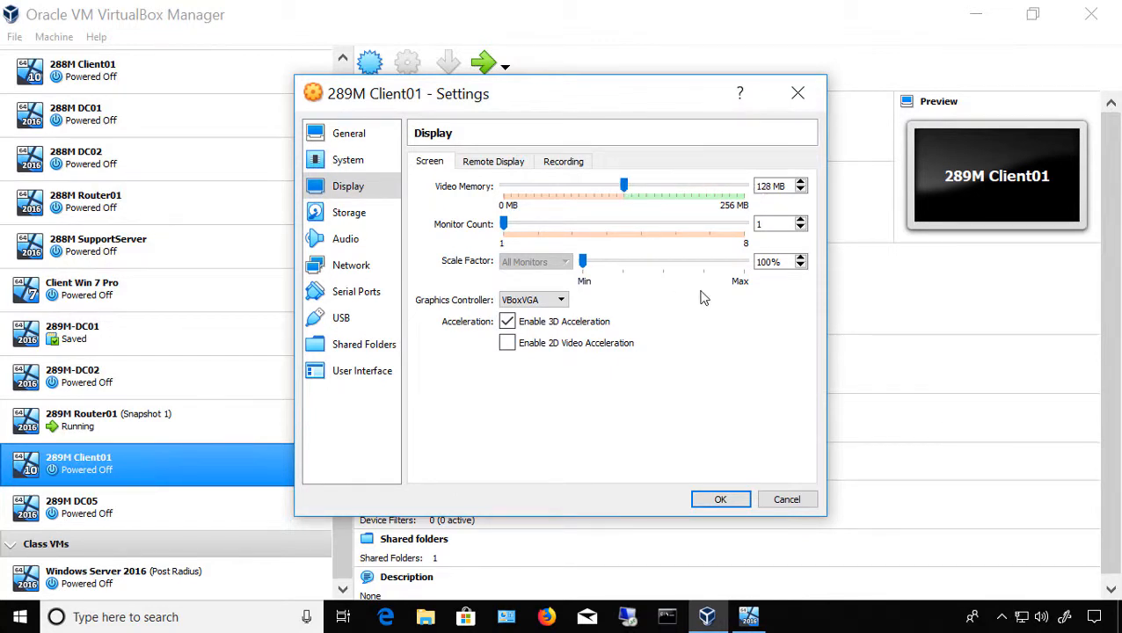
pyautogui.moveTo(712, 339)
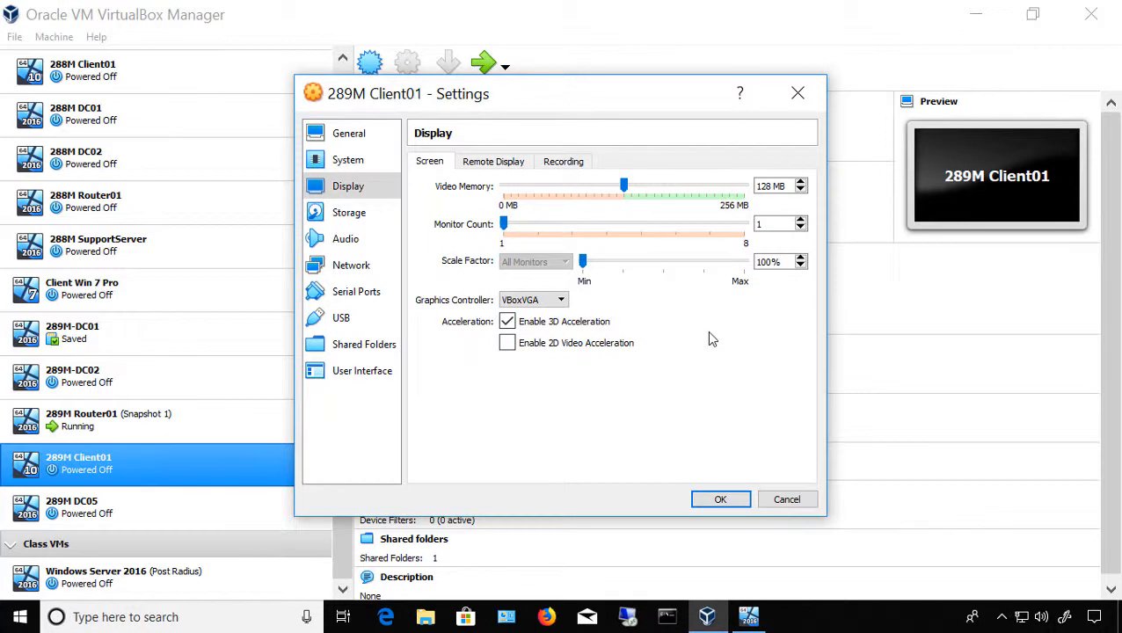
pyautogui.moveTo(721, 500)
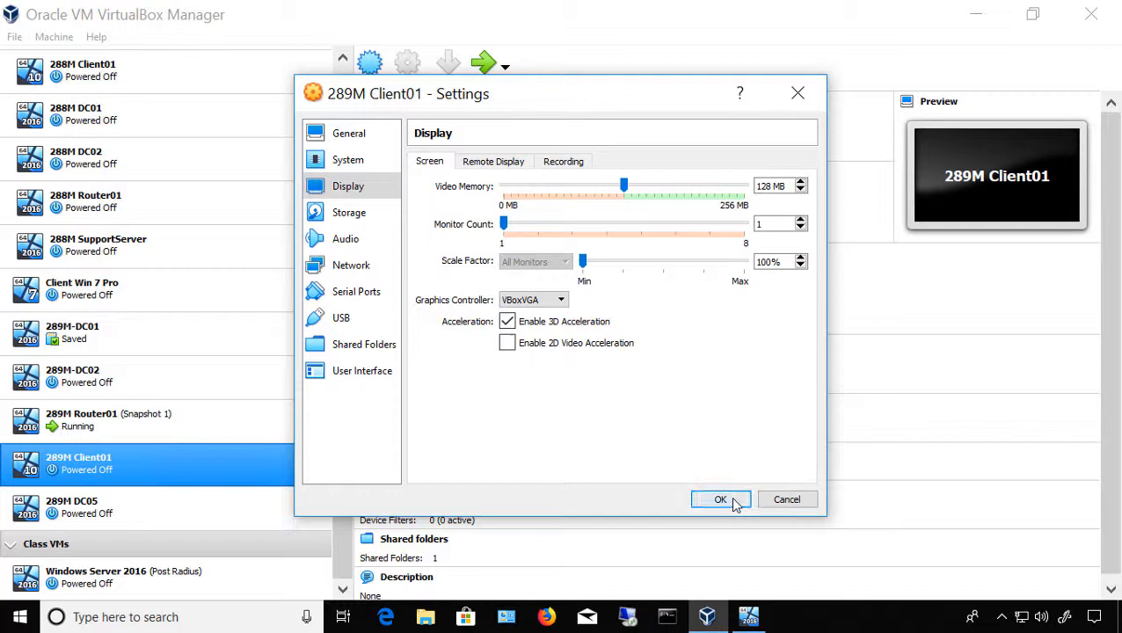
pyautogui.click(721, 500)
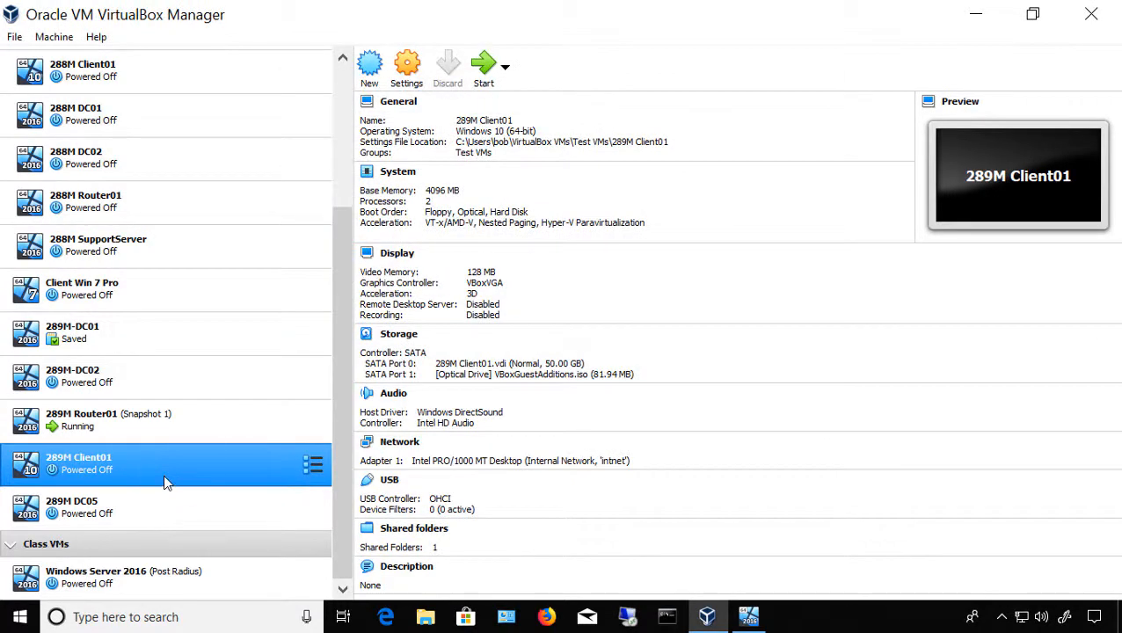